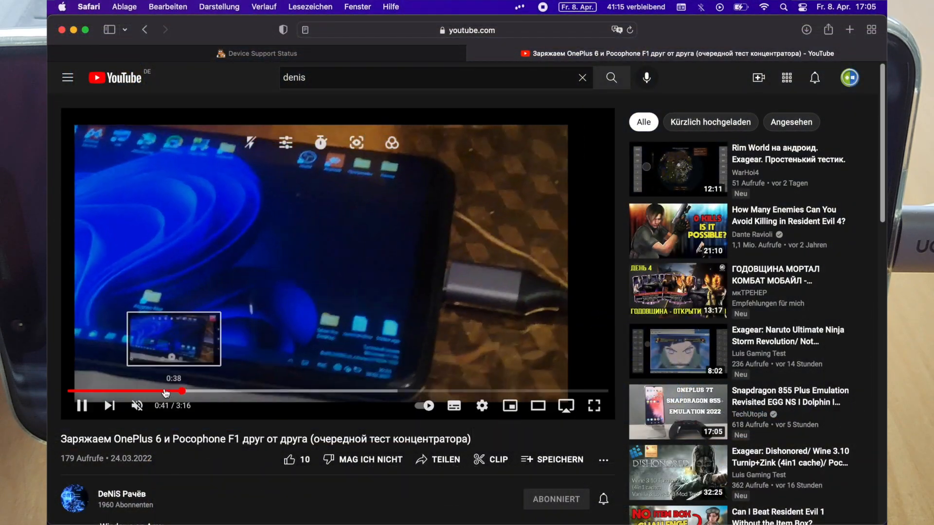
Seek the OnePlus 6 vs Pocophone F1 charging-test video back to about 0:38
left_click(158, 391)
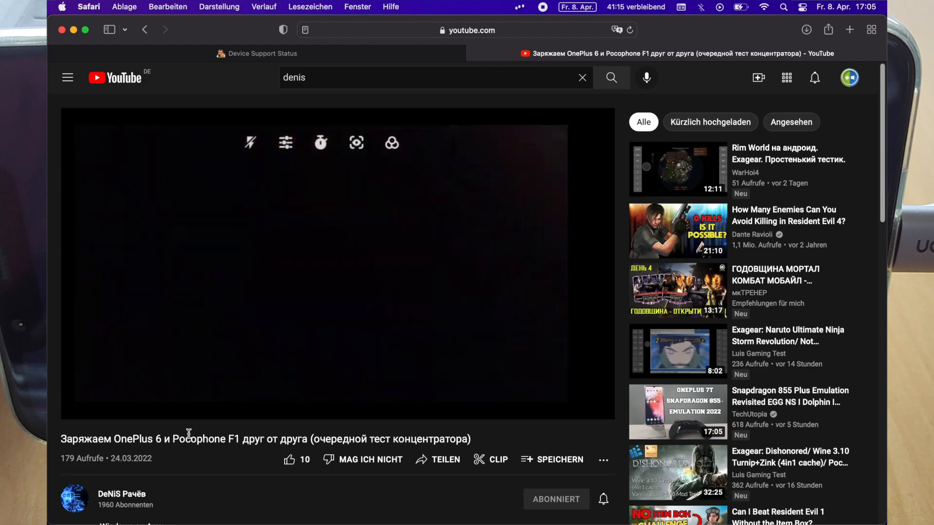
left_click(320, 263)
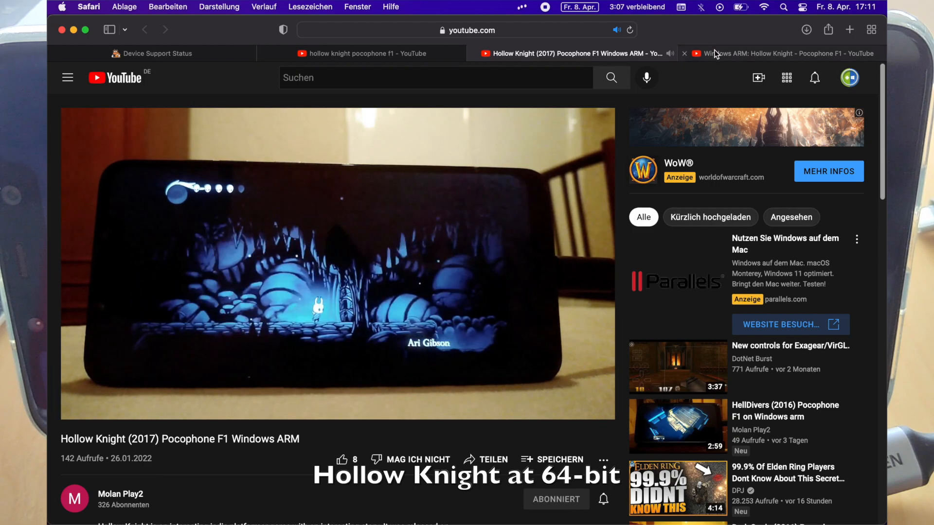
Switch to the 'Windows ARM: Hollow Knight - Pocophone F1' tab
left_click(774, 53)
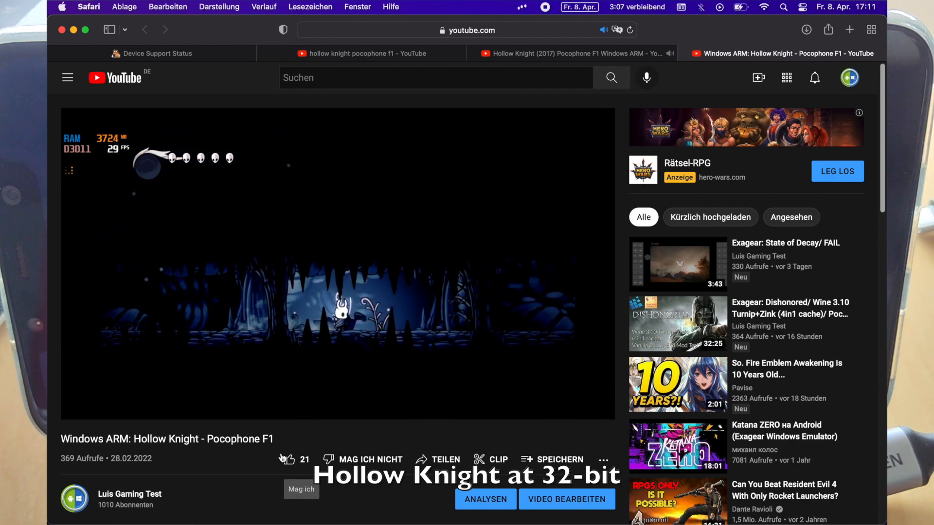
mouse_move(514, 13)
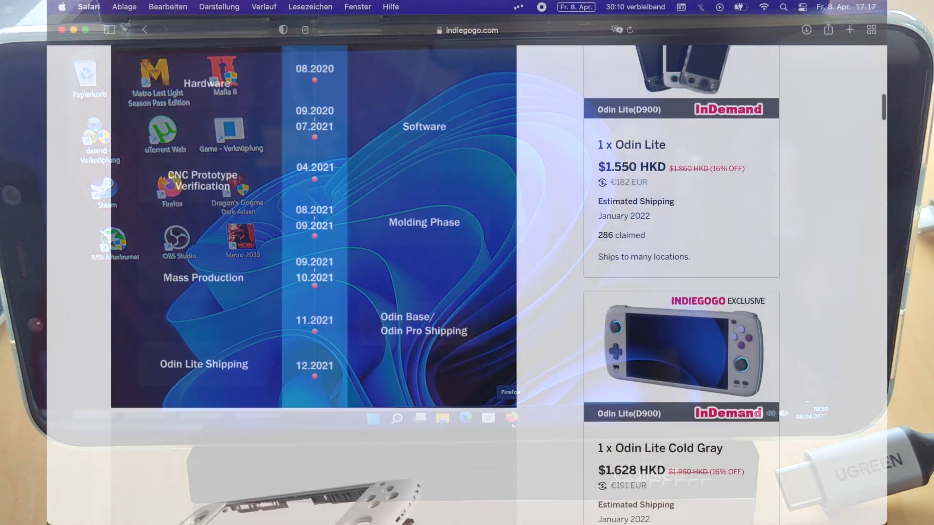
Scroll the Indiegogo Odin page to the Product Highlights and Odin Base/Lite perks
scroll("down", 3)
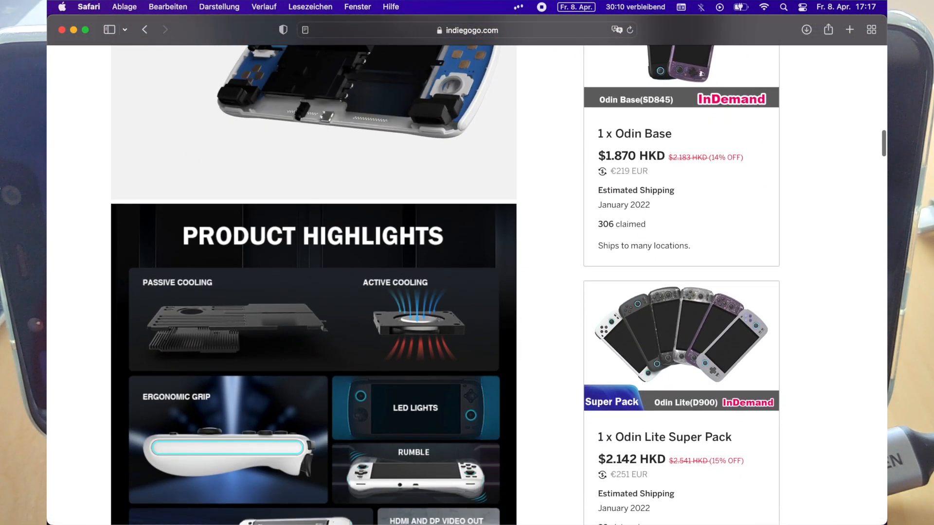
scroll("up", 3)
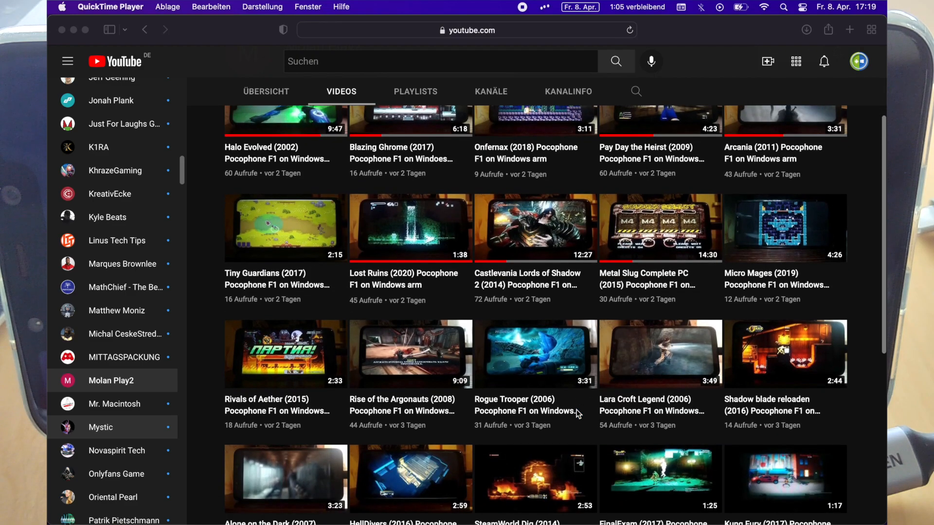
Scroll Molan Play2's Videos tab down to older uploads like Sonic Generations and Rocket League
scroll("down", 3)
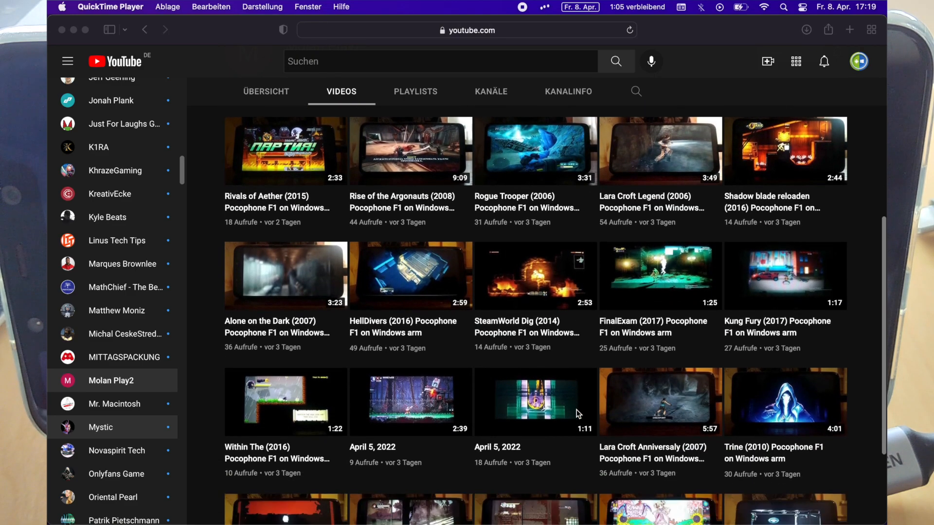
scroll("down", 3)
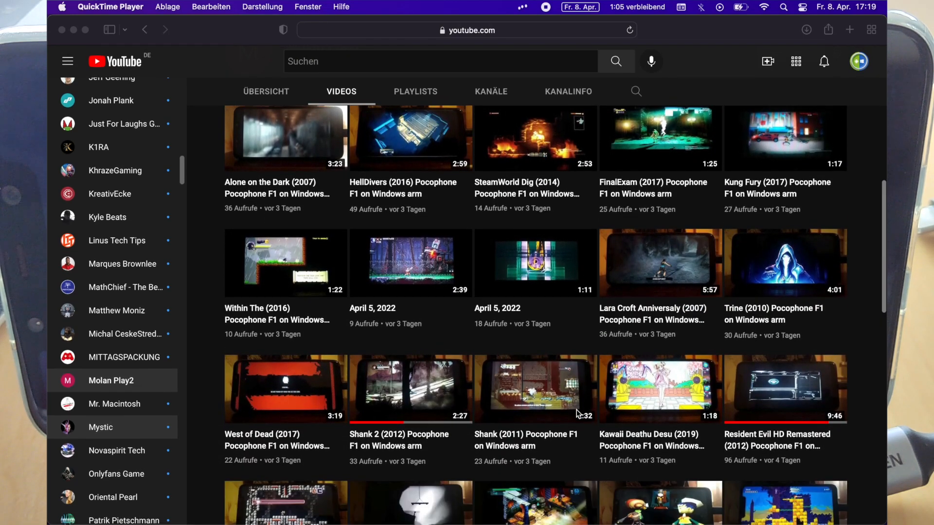
scroll("down", 3)
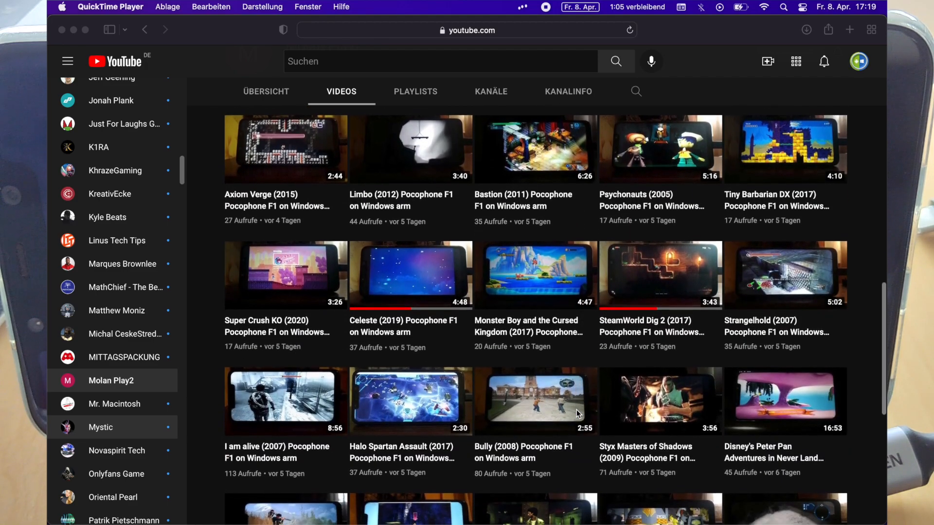
scroll("down", 3)
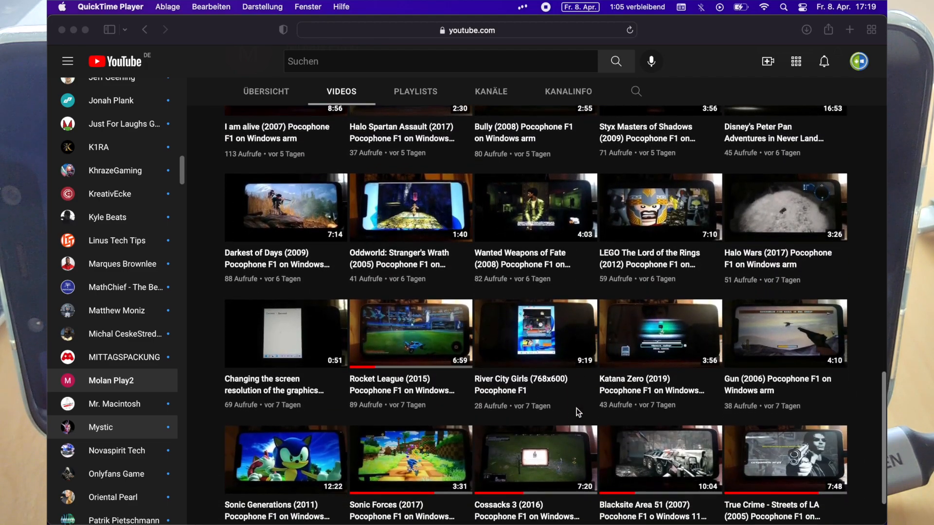